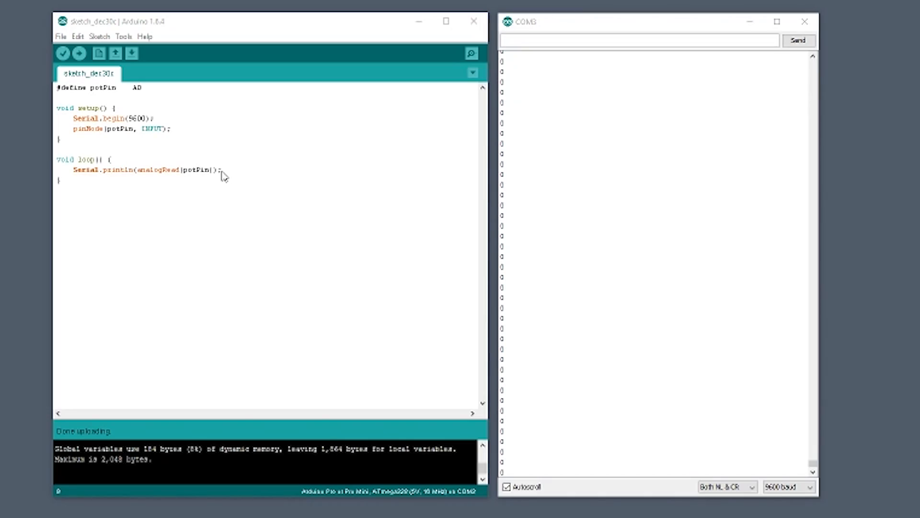
Step: Highlight the Serial.begin(9600) and pinMode(potPin, INPUT) lines in setup()
drag(73, 118, 171, 128)
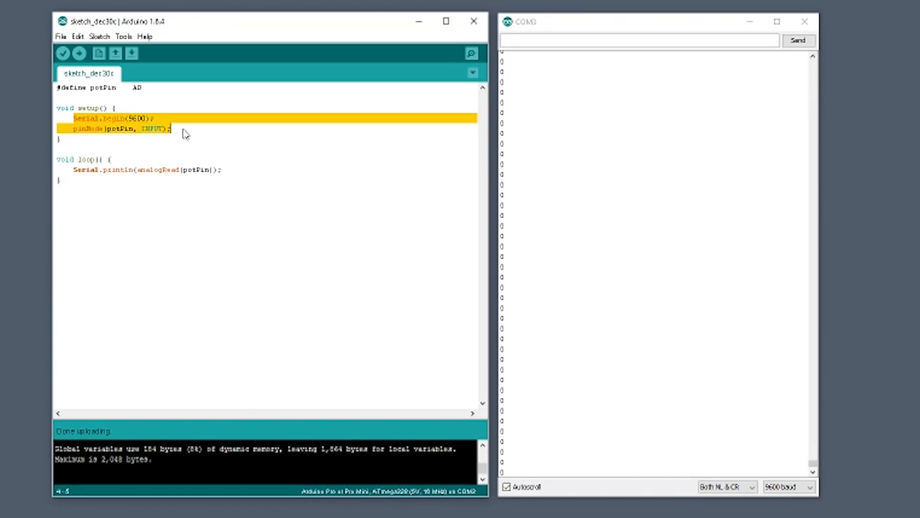